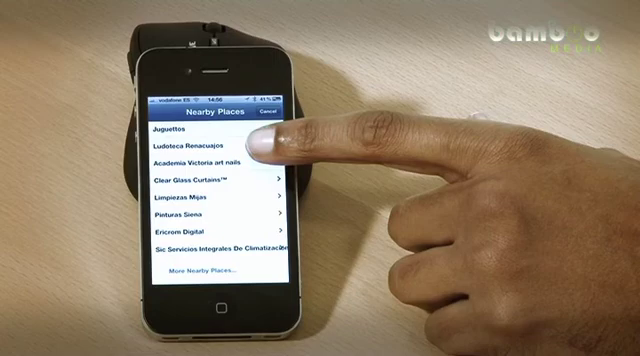
Step: Browse down the Nearby Places list, then activate the search field to look up hotels
scroll(down, 3)
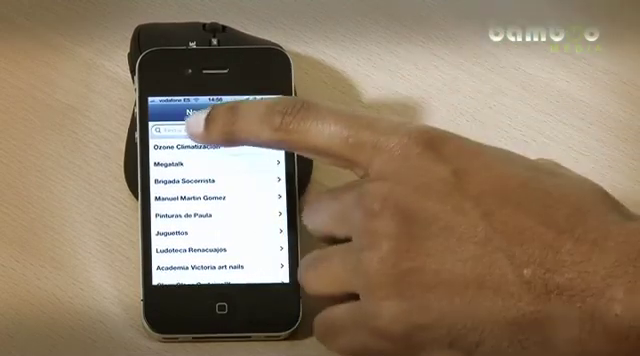
click(180, 122)
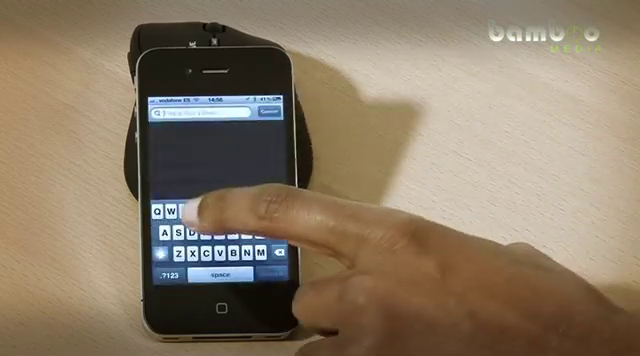